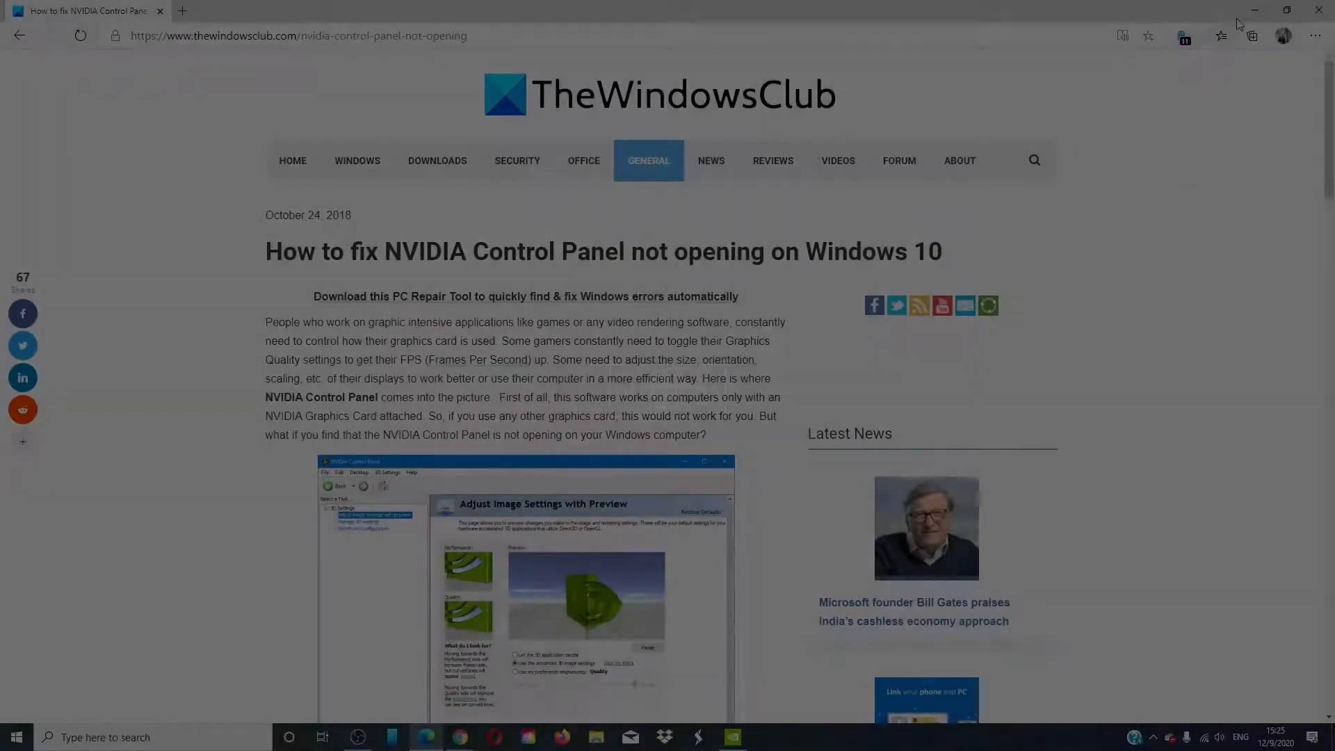
{"action": "mouse_move", "coordinate": [1253, 9]}
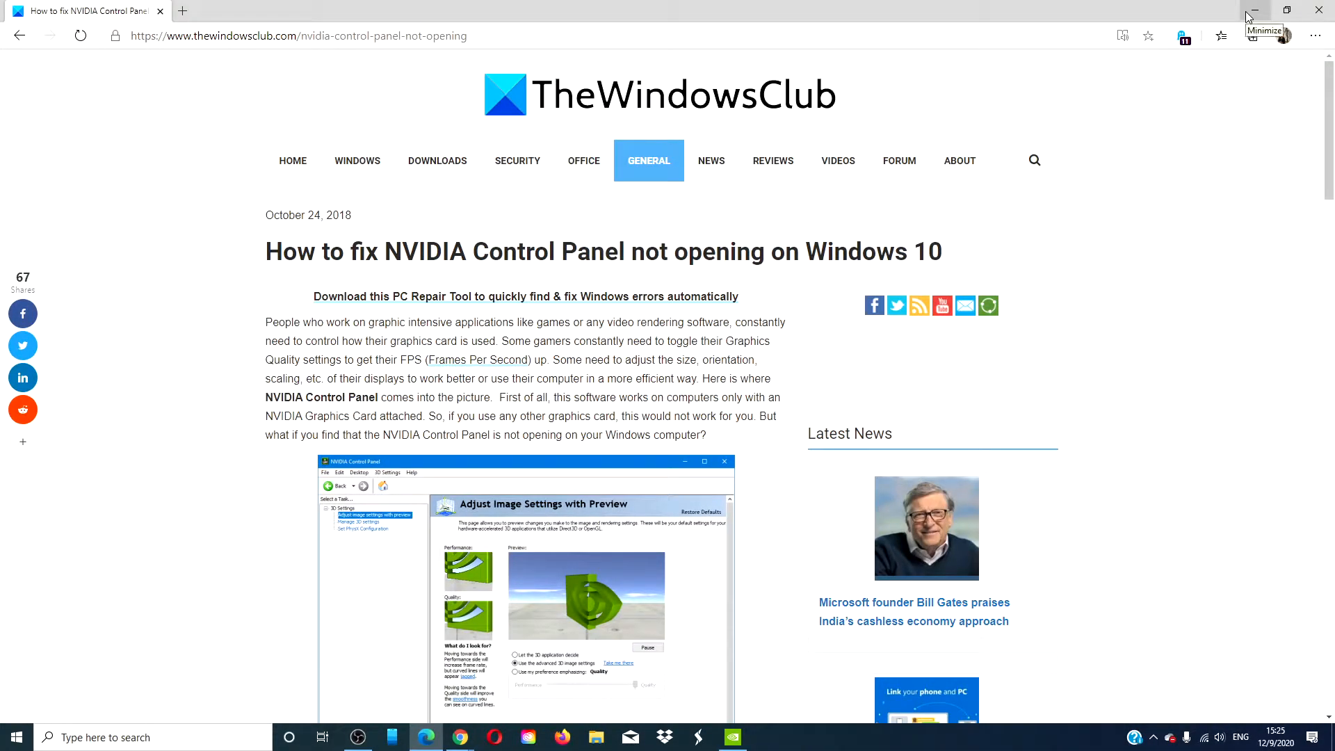
- Minimize the Edge window with the NVIDIA Control Panel article to show the desktop
{"action": "left_click", "coordinate": [1252, 9]}
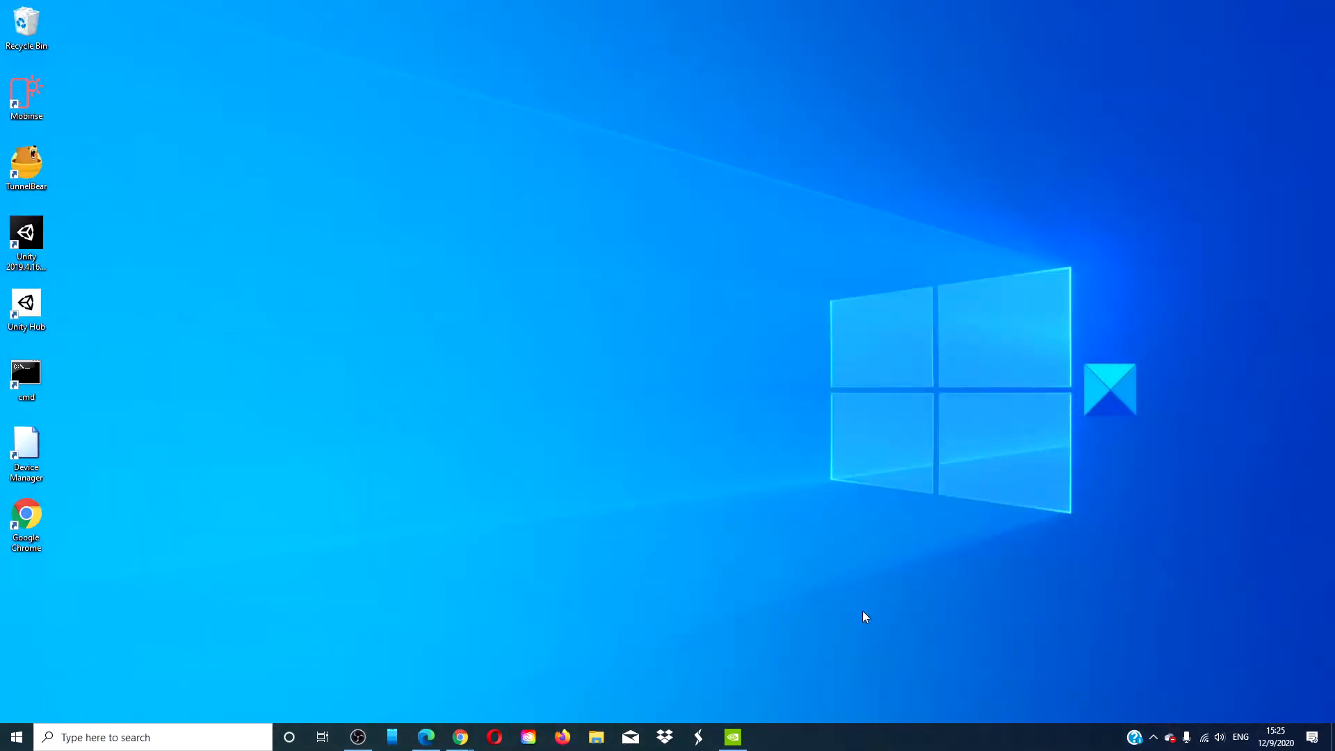
{"action": "left_click", "coordinate": [731, 736]}
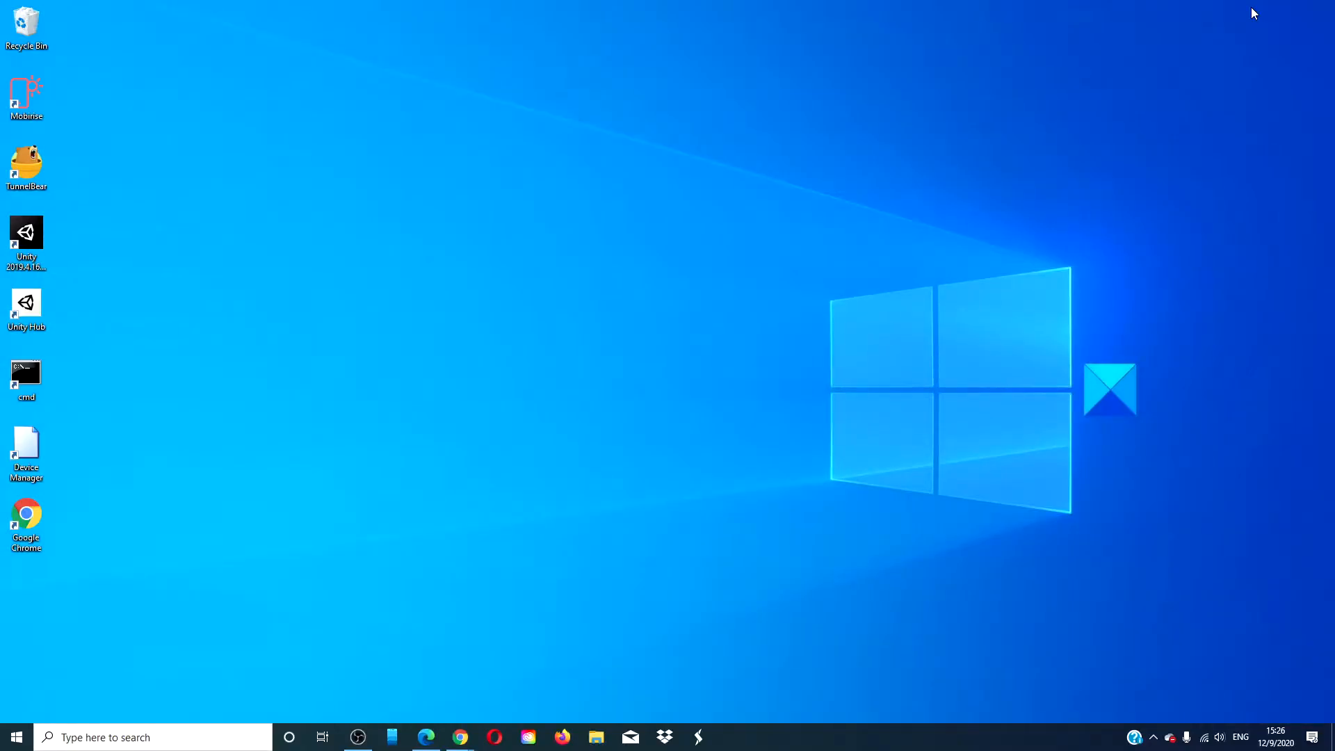
- Visit the All NVIDIA Drivers downloads page on nvidia.com, then minimize the browser again
{"action": "left_click", "coordinate": [425, 736]}
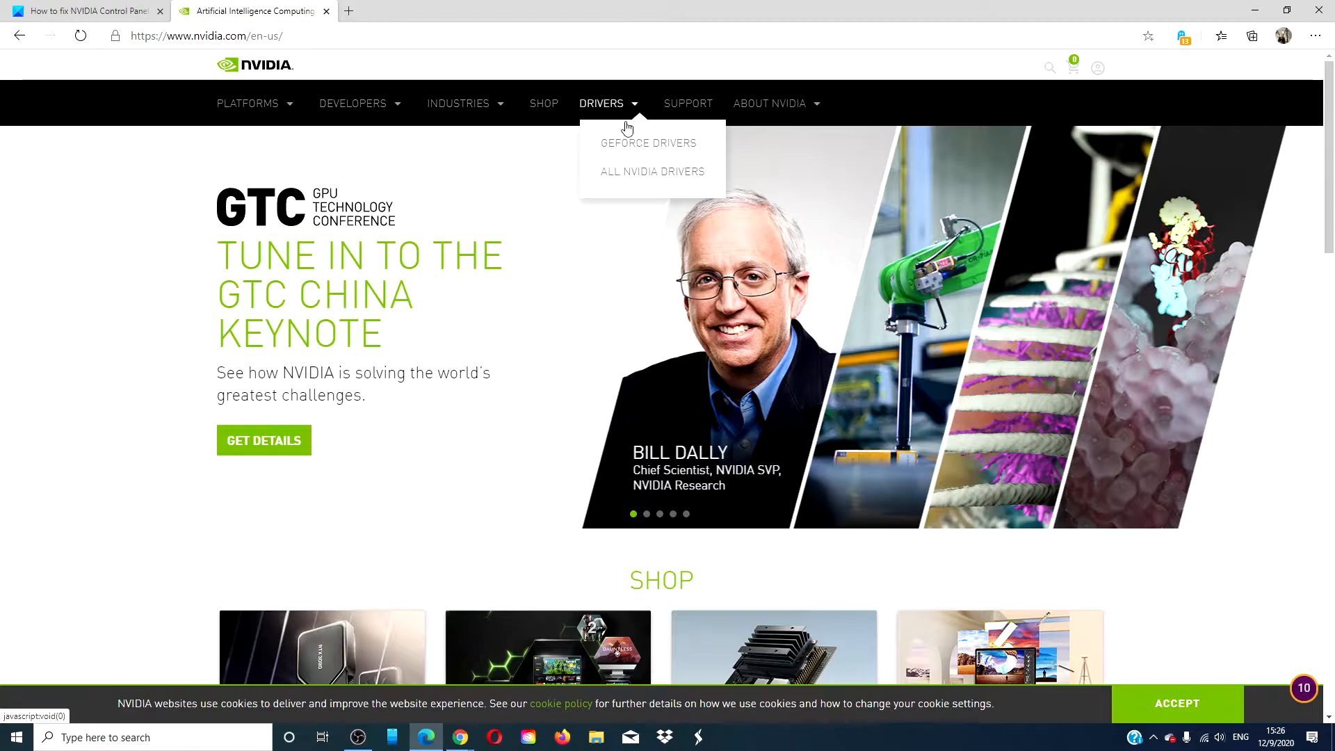
{"action": "left_click", "coordinate": [651, 171]}
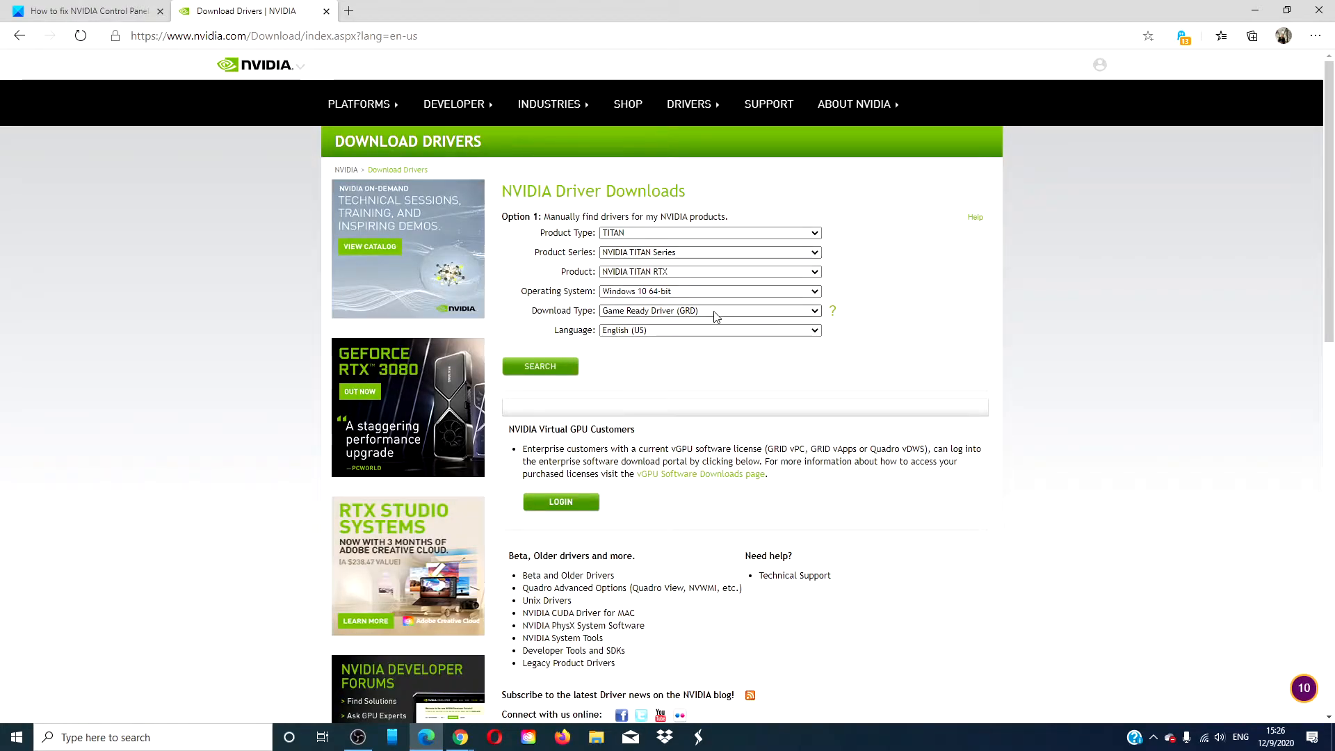
{"action": "scroll", "scroll_direction": "down", "scroll_amount": 3}
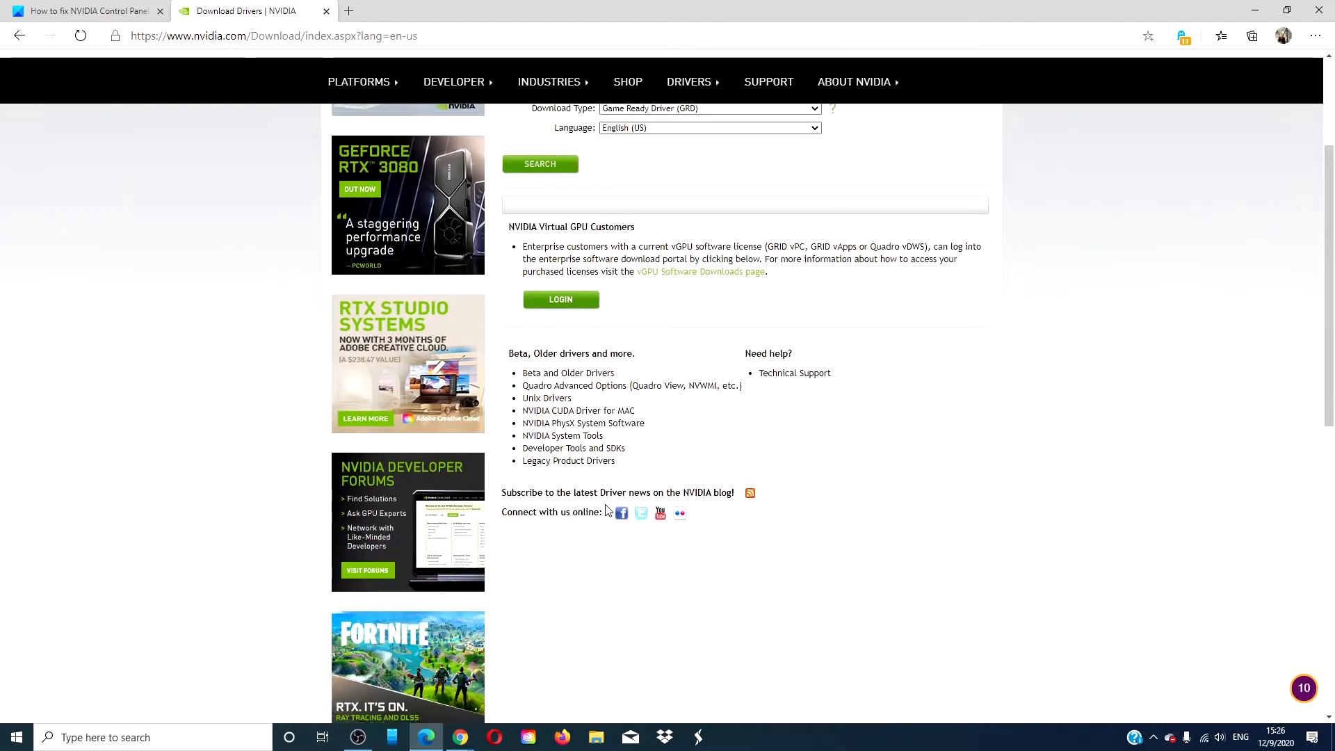
{"action": "scroll", "scroll_direction": "up", "scroll_amount": 3}
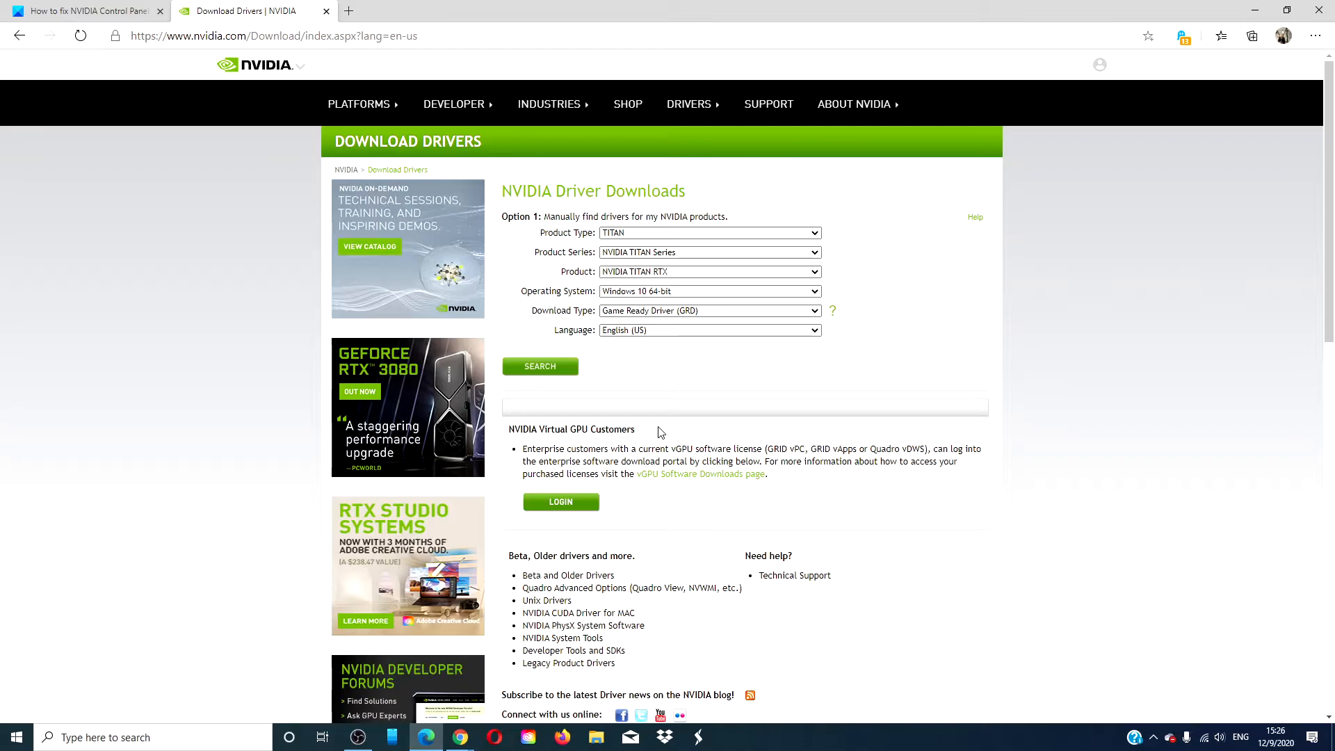
{"action": "mouse_move", "coordinate": [1070, 253]}
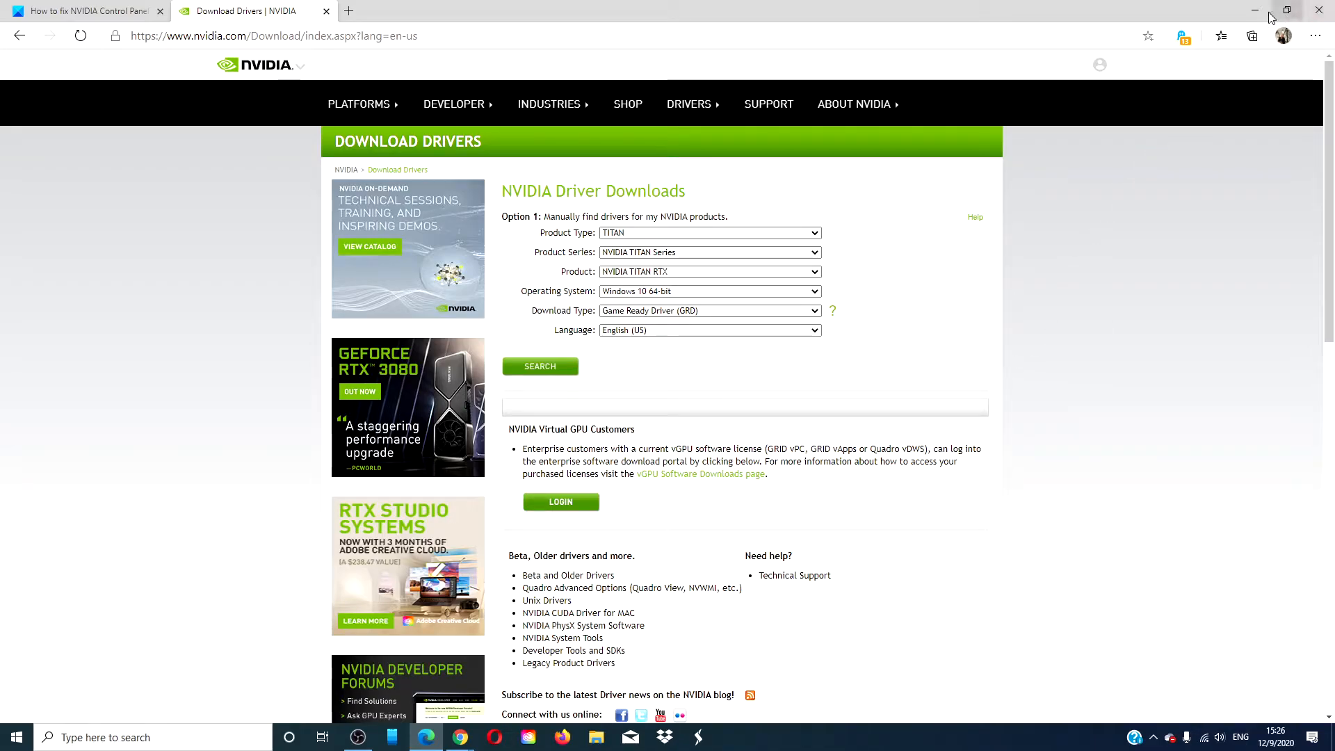
{"action": "left_click", "coordinate": [1285, 9]}
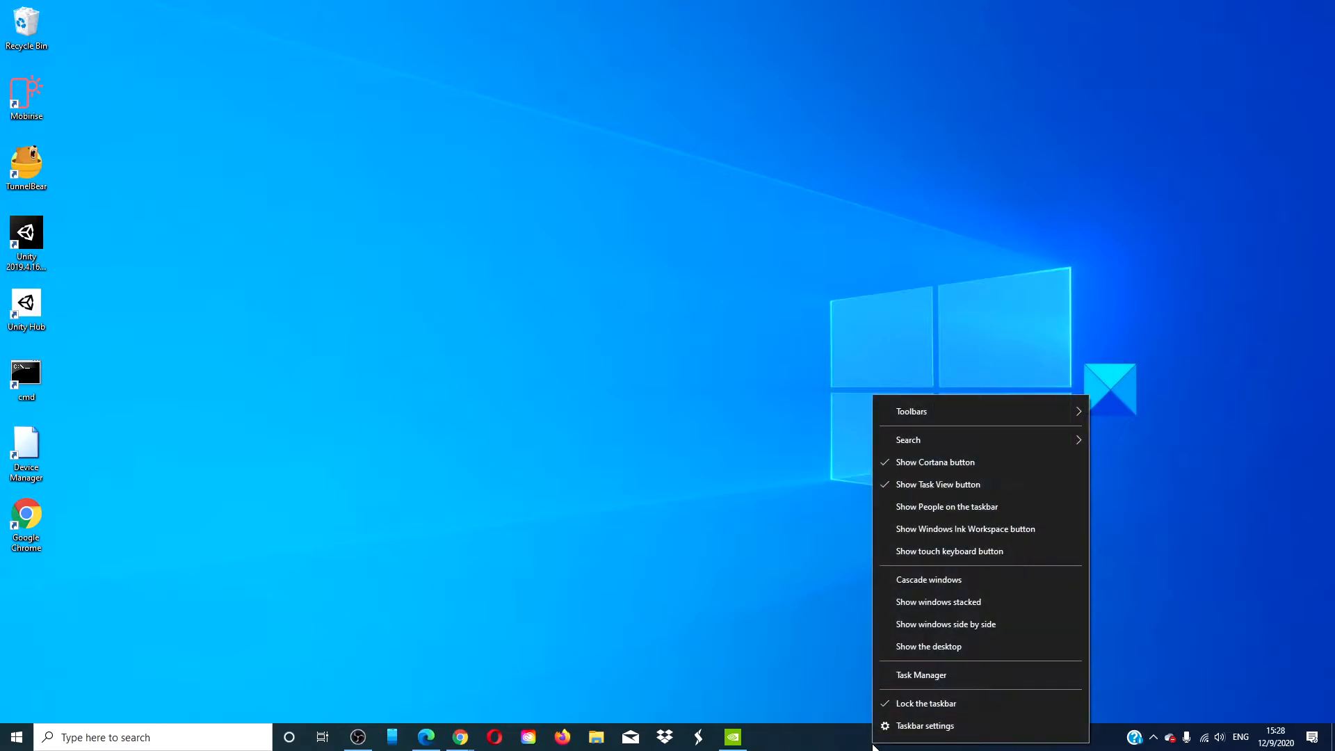
- End the NVIDIA Control Panel process in Task Manager and close Task Manager
{"action": "left_click", "coordinate": [920, 674]}
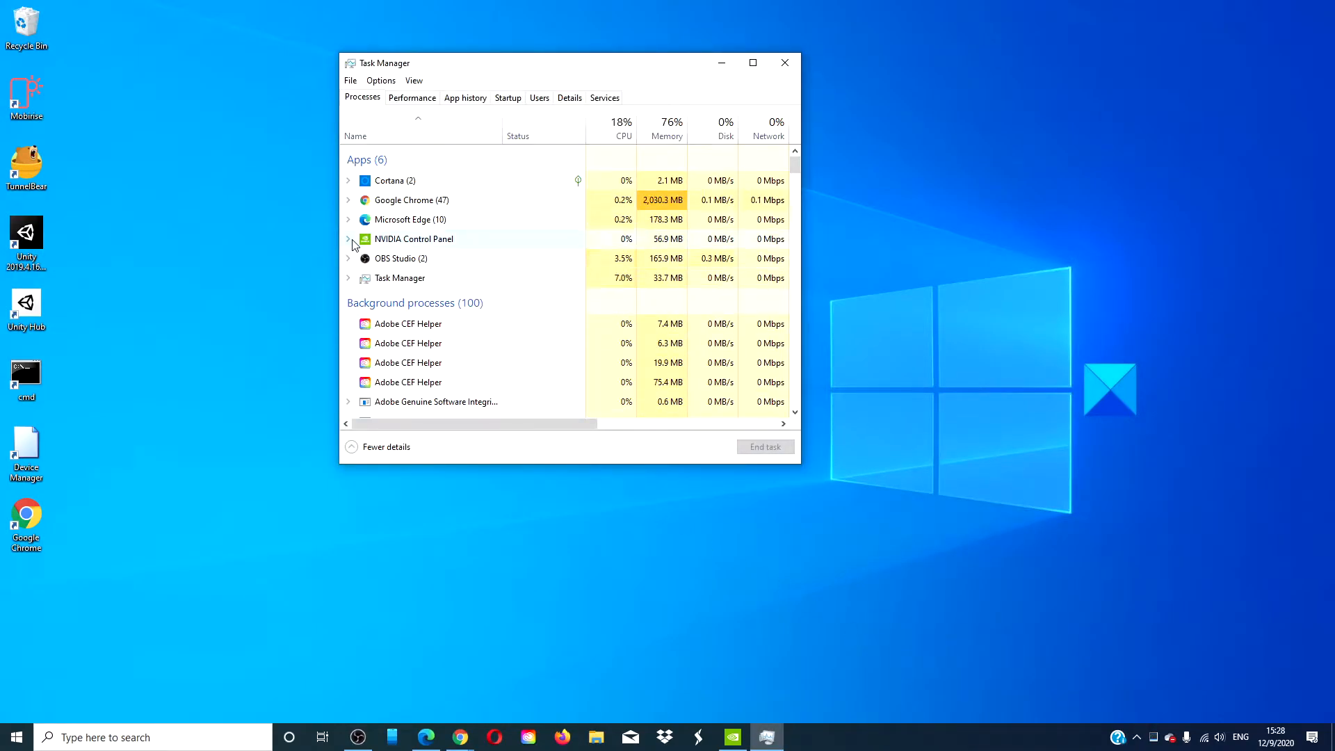
{"action": "right_click", "coordinate": [413, 239]}
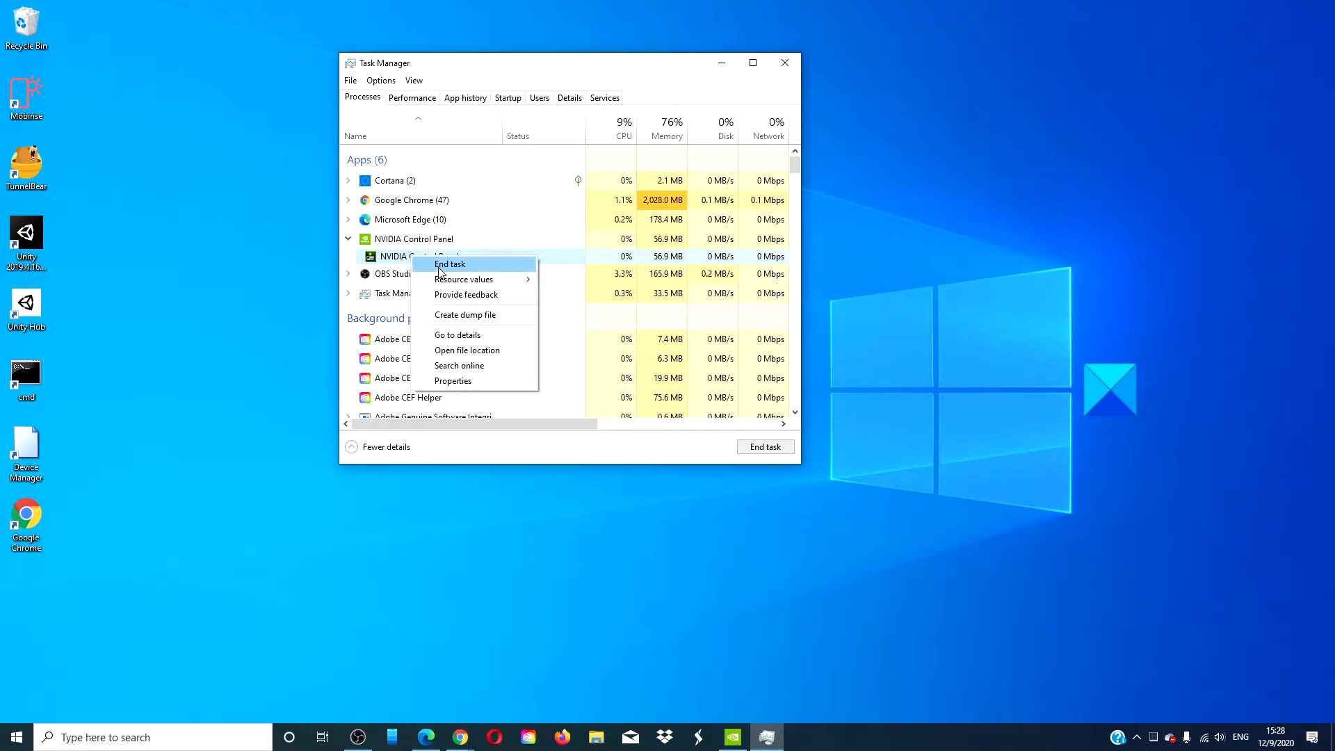
{"action": "left_click", "coordinate": [449, 264]}
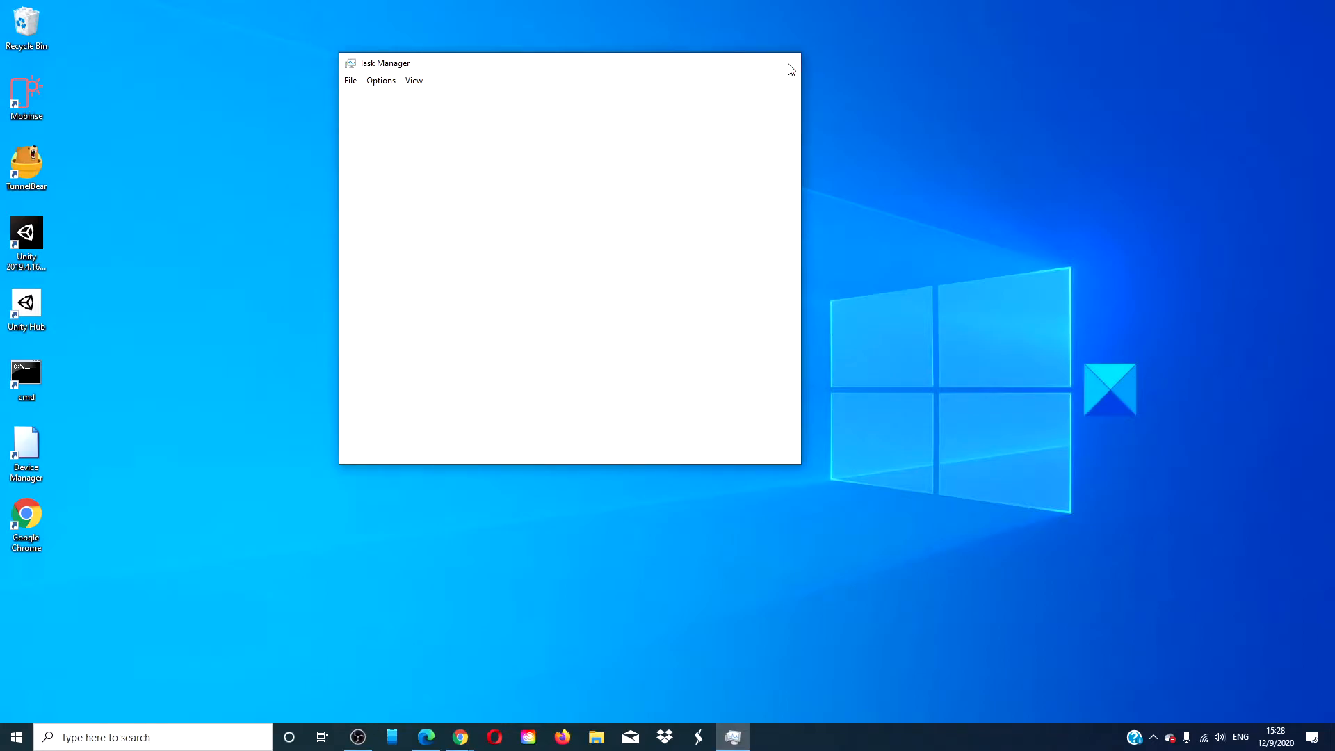
{"action": "left_click", "coordinate": [791, 63]}
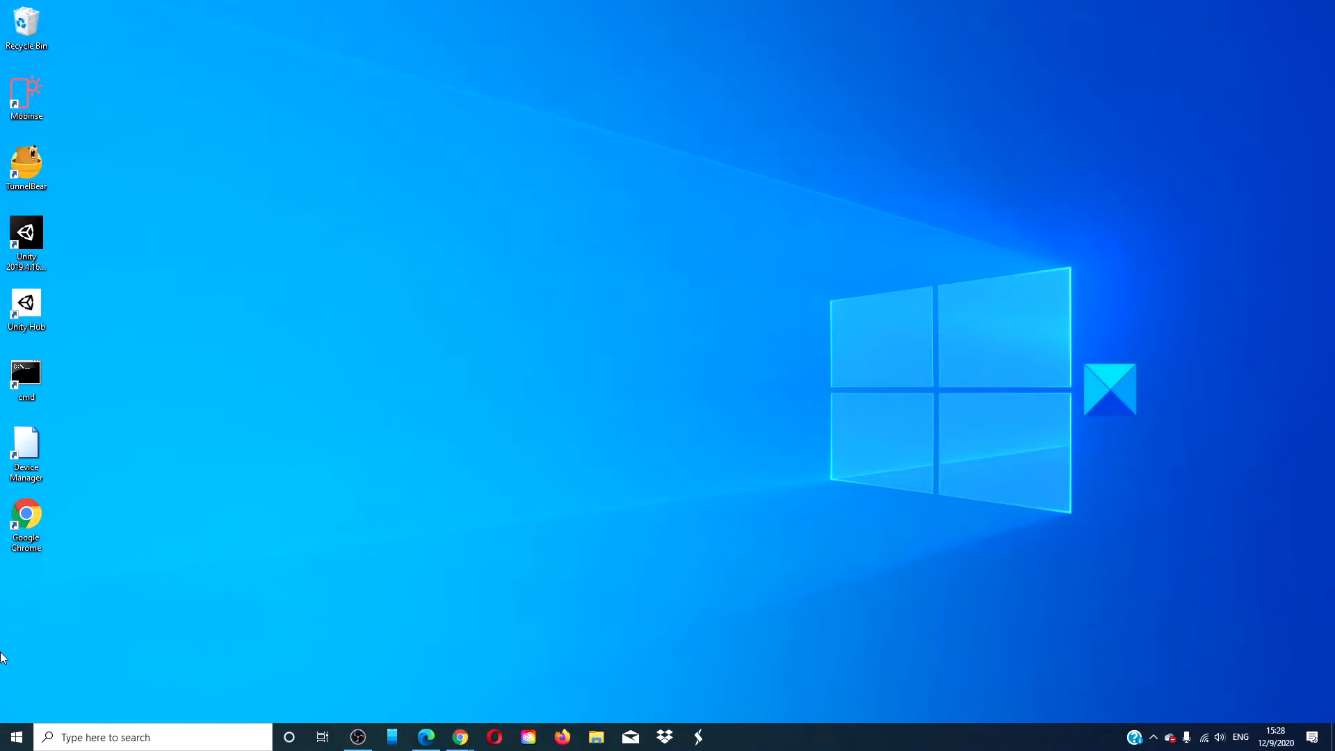
- Relaunch NVIDIA Control Panel from the Start menu's app list
{"action": "left_click", "coordinate": [15, 736]}
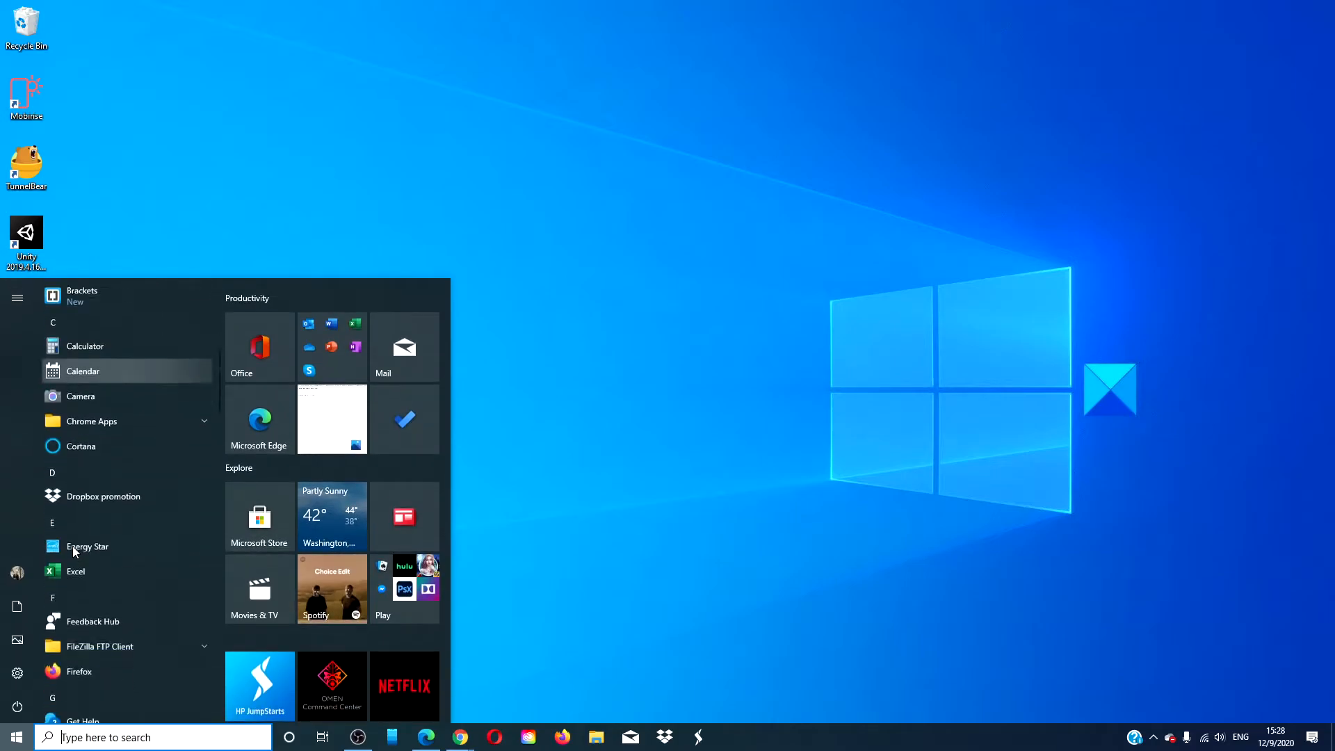
{"action": "scroll", "scroll_direction": "down", "scroll_amount": 3}
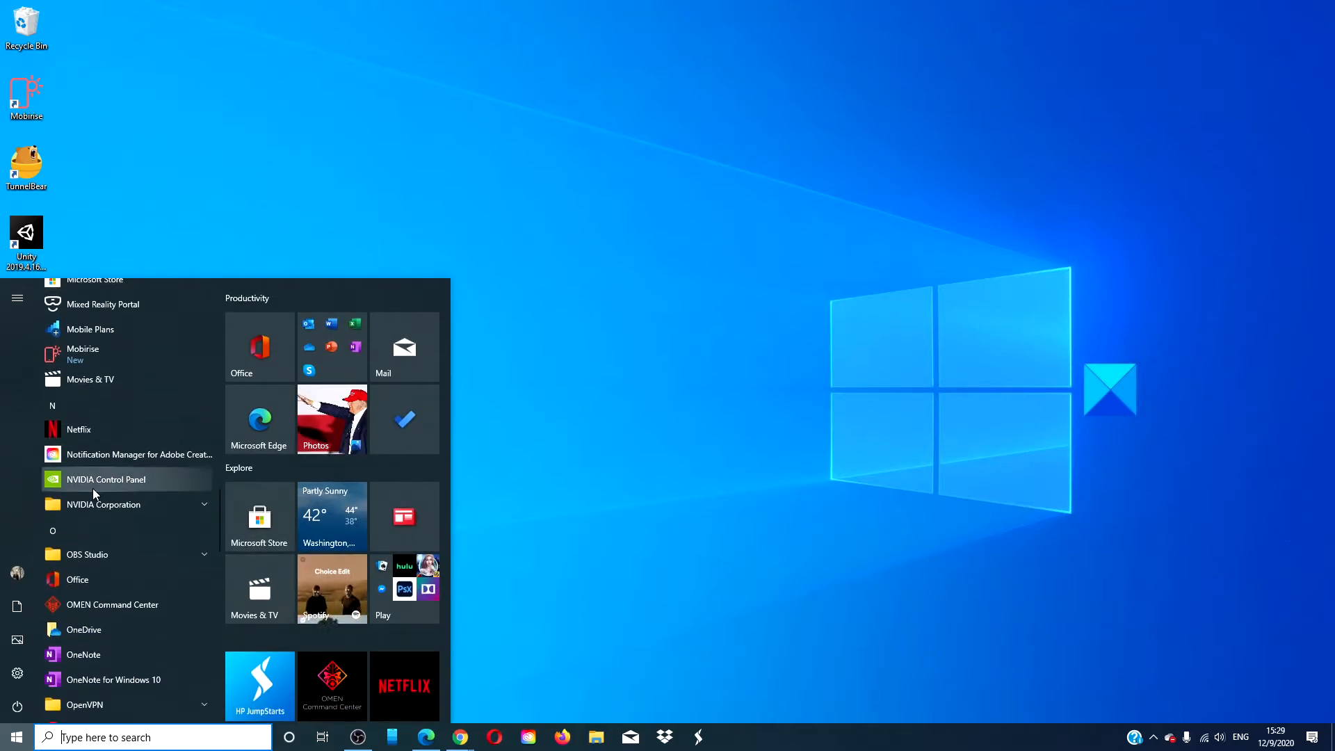
{"action": "left_click", "coordinate": [15, 736]}
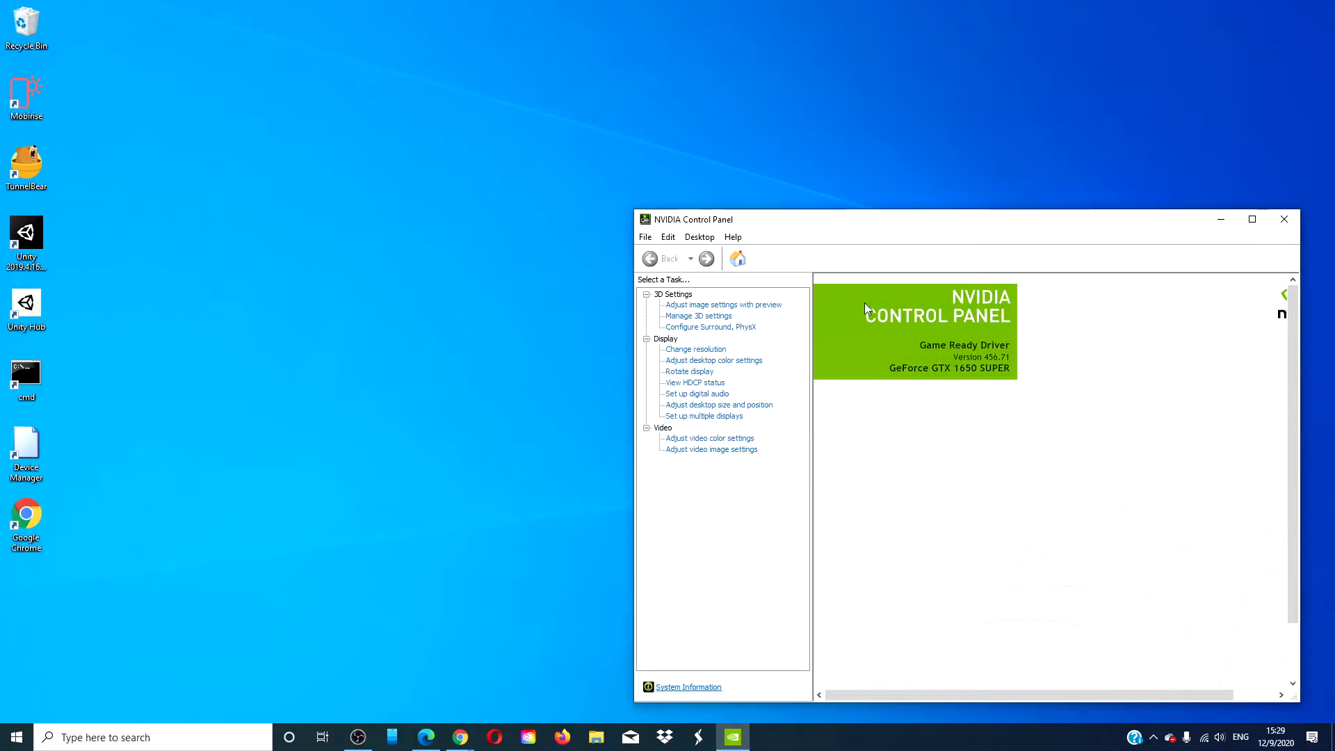
{"action": "left_click", "coordinate": [1282, 219]}
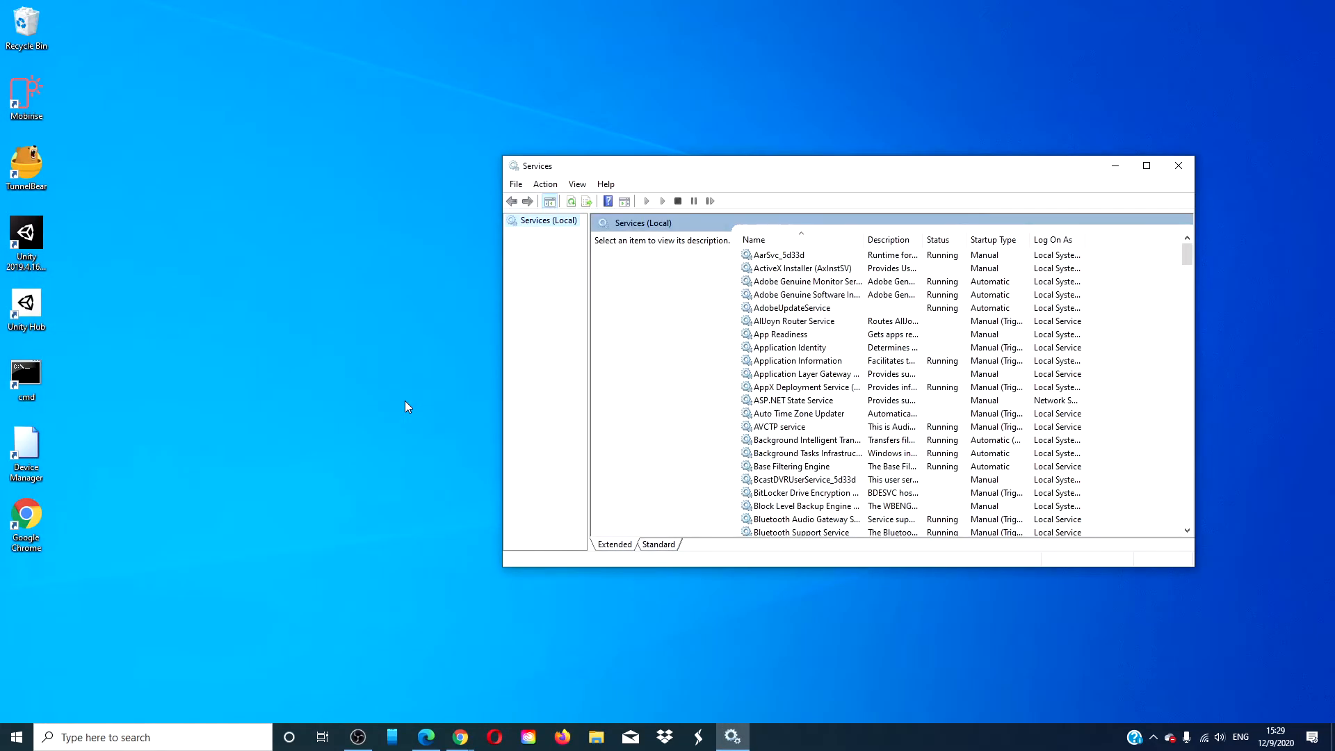
{"action": "mouse_move", "coordinate": [736, 389]}
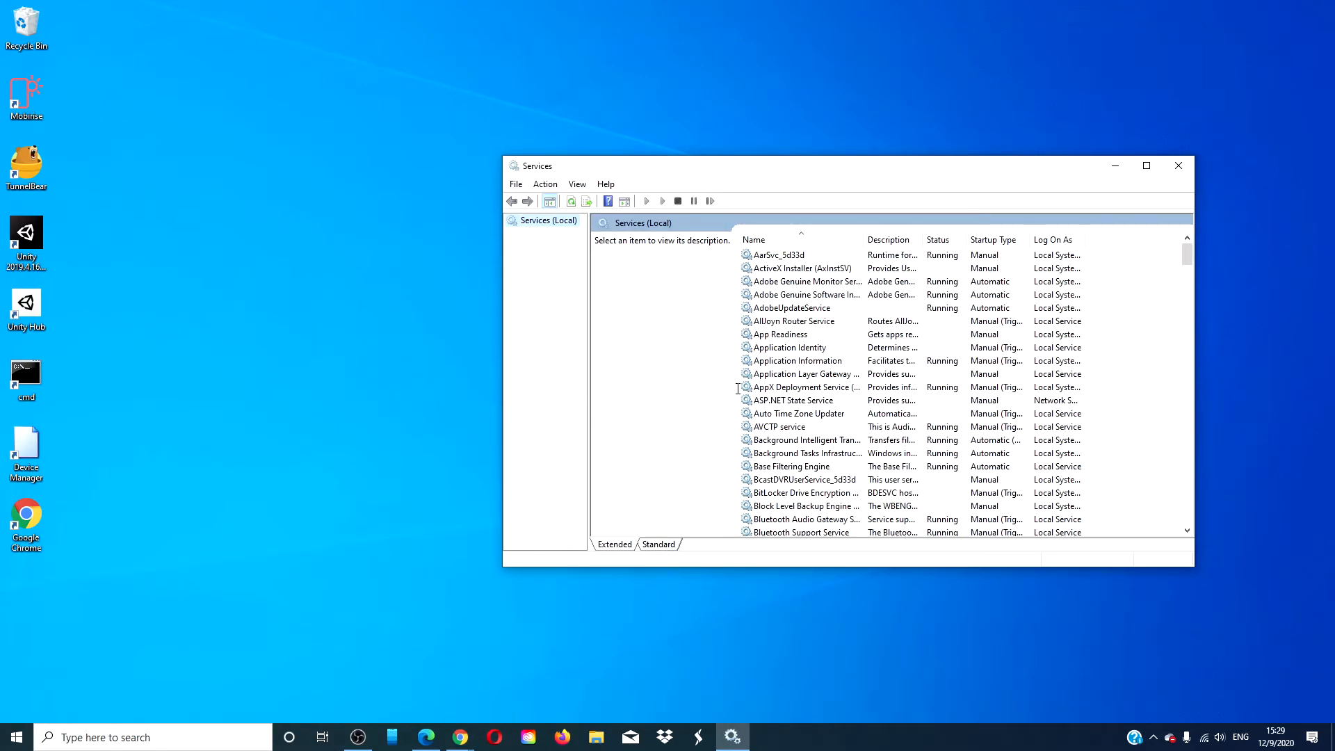
- Scroll the Services list down to the NVIDIA Display Container LS service
{"action": "scroll", "scroll_direction": "down", "scroll_amount": 3}
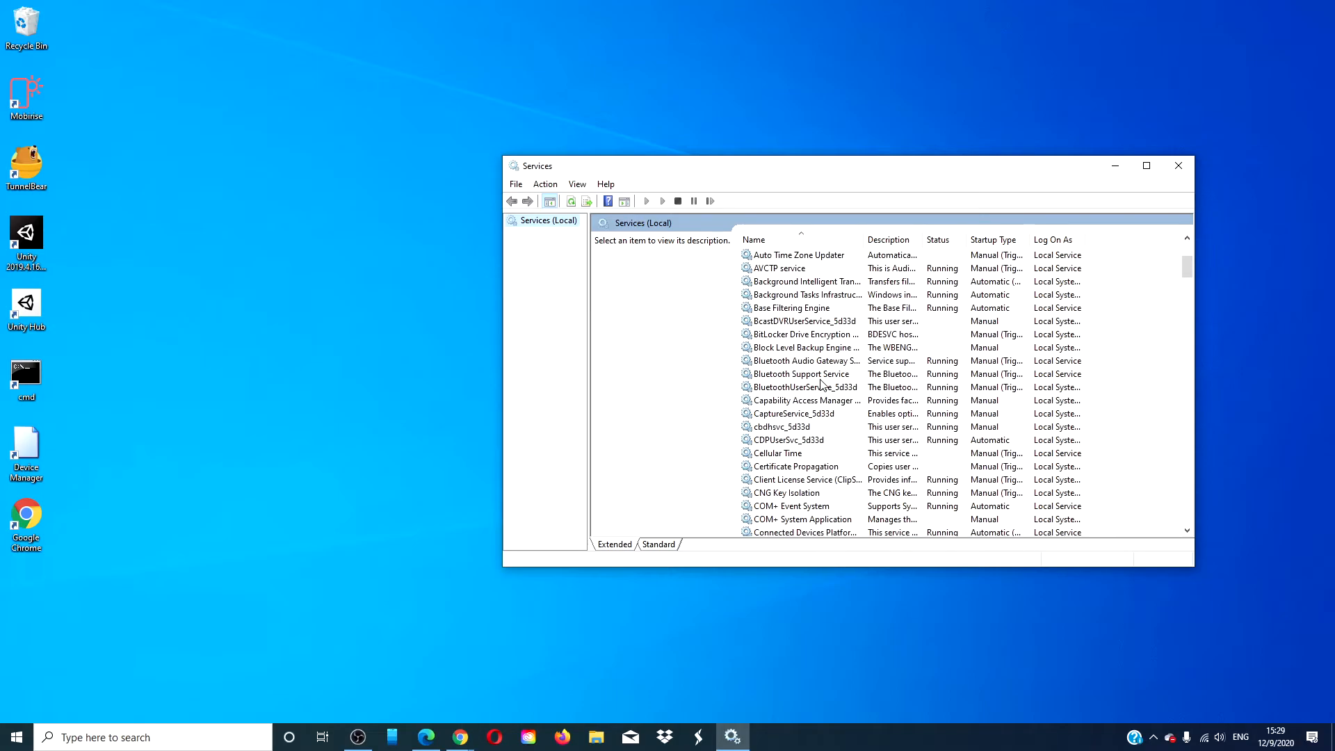
{"action": "scroll", "scroll_direction": "down", "scroll_amount": 3}
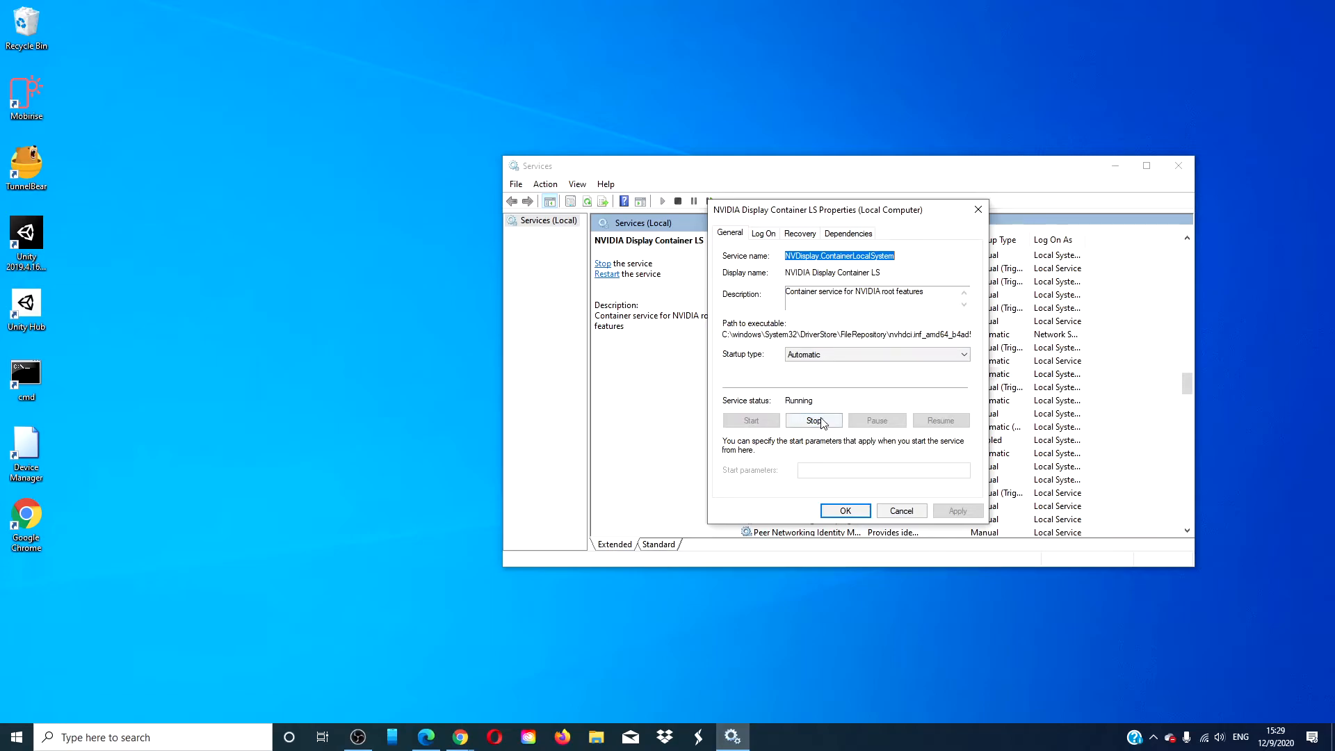
- Stop and restart the NVIDIA Display Container LS service, confirm with OK, and close Services
{"action": "left_click", "coordinate": [812, 420]}
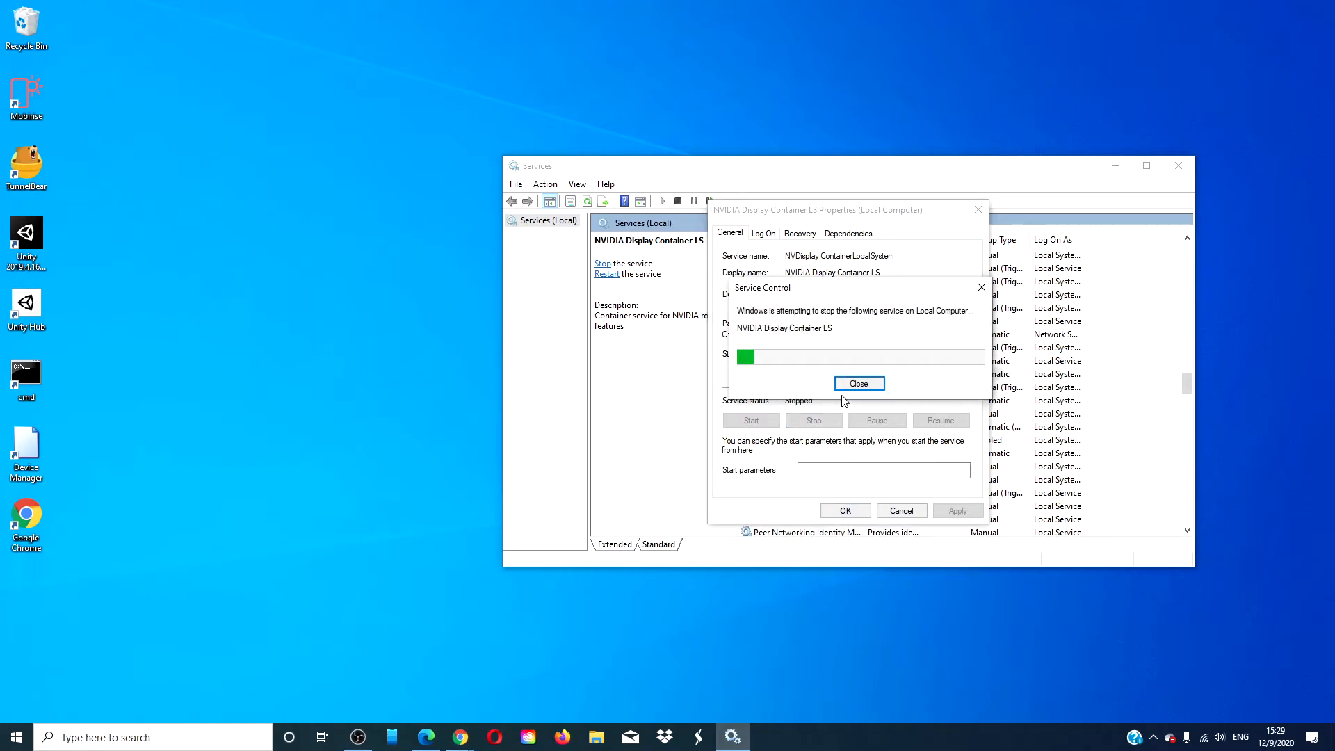
{"action": "left_click", "coordinate": [858, 383]}
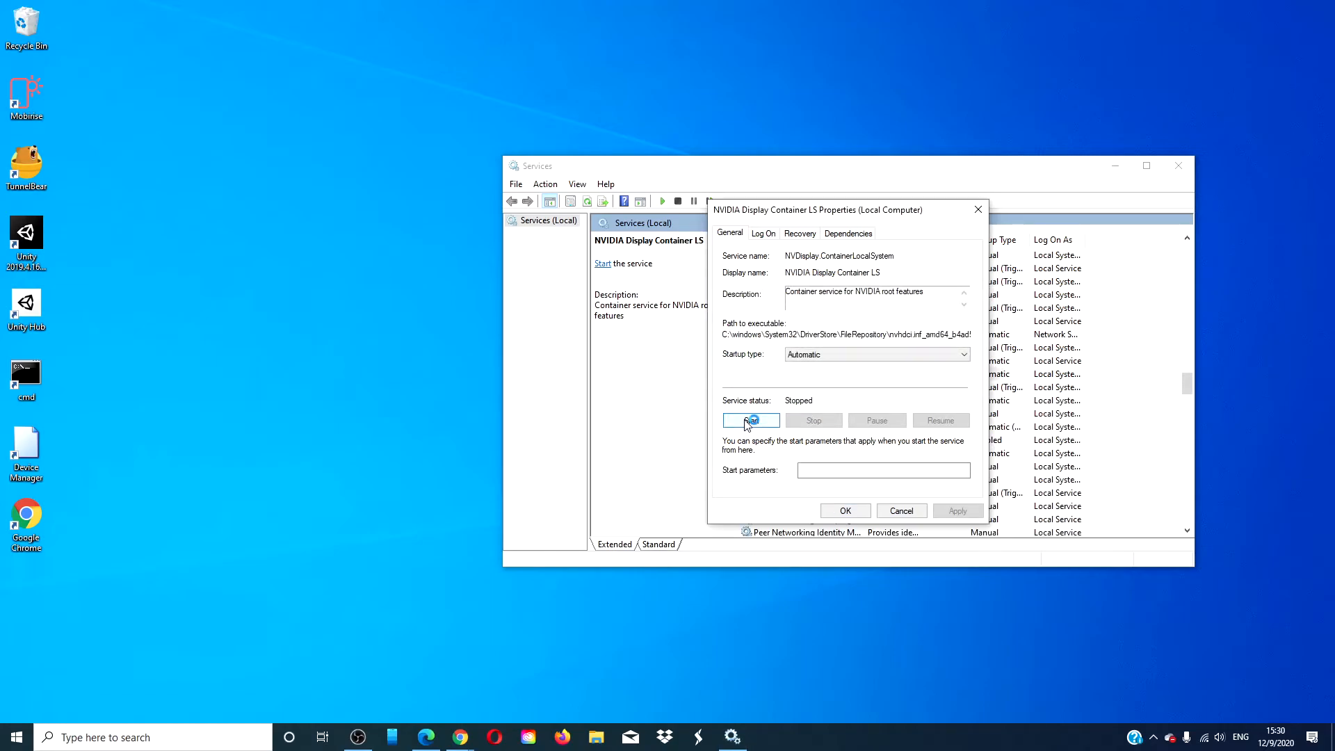
{"action": "left_click", "coordinate": [749, 420]}
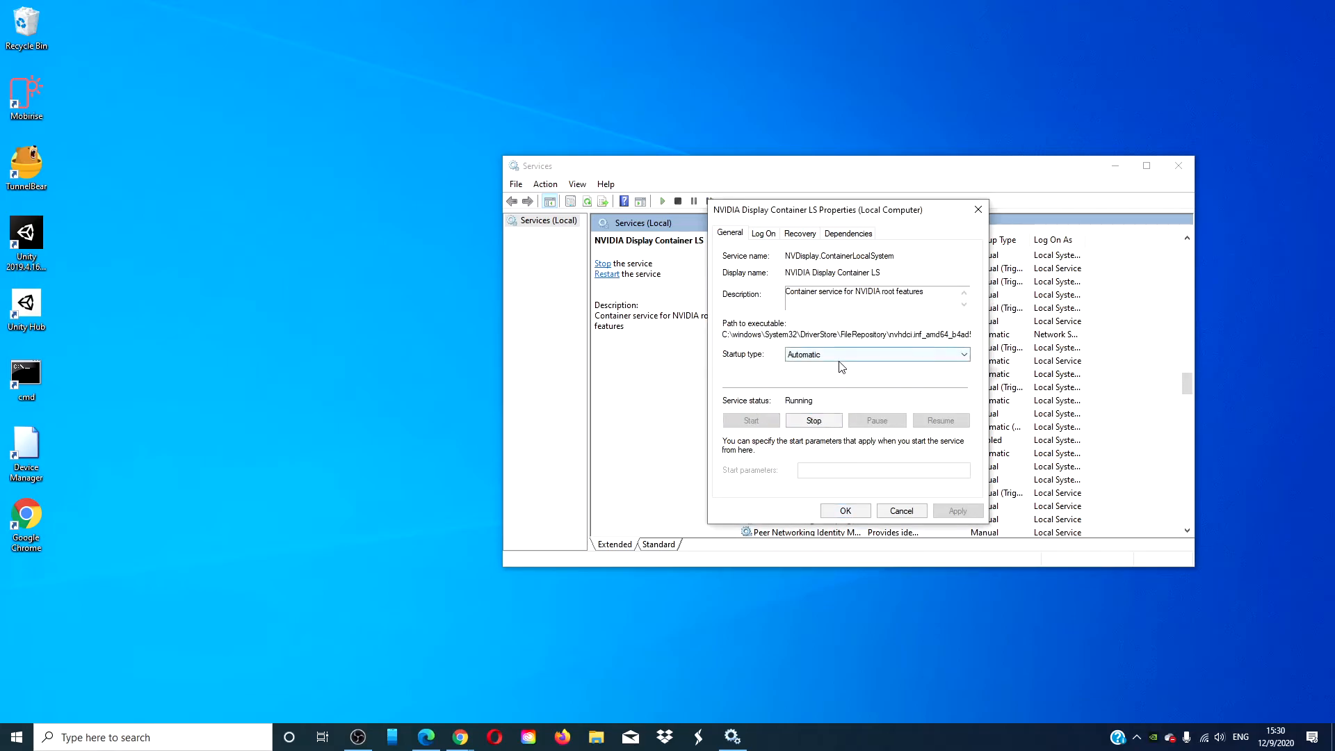
{"action": "left_click", "coordinate": [901, 509]}
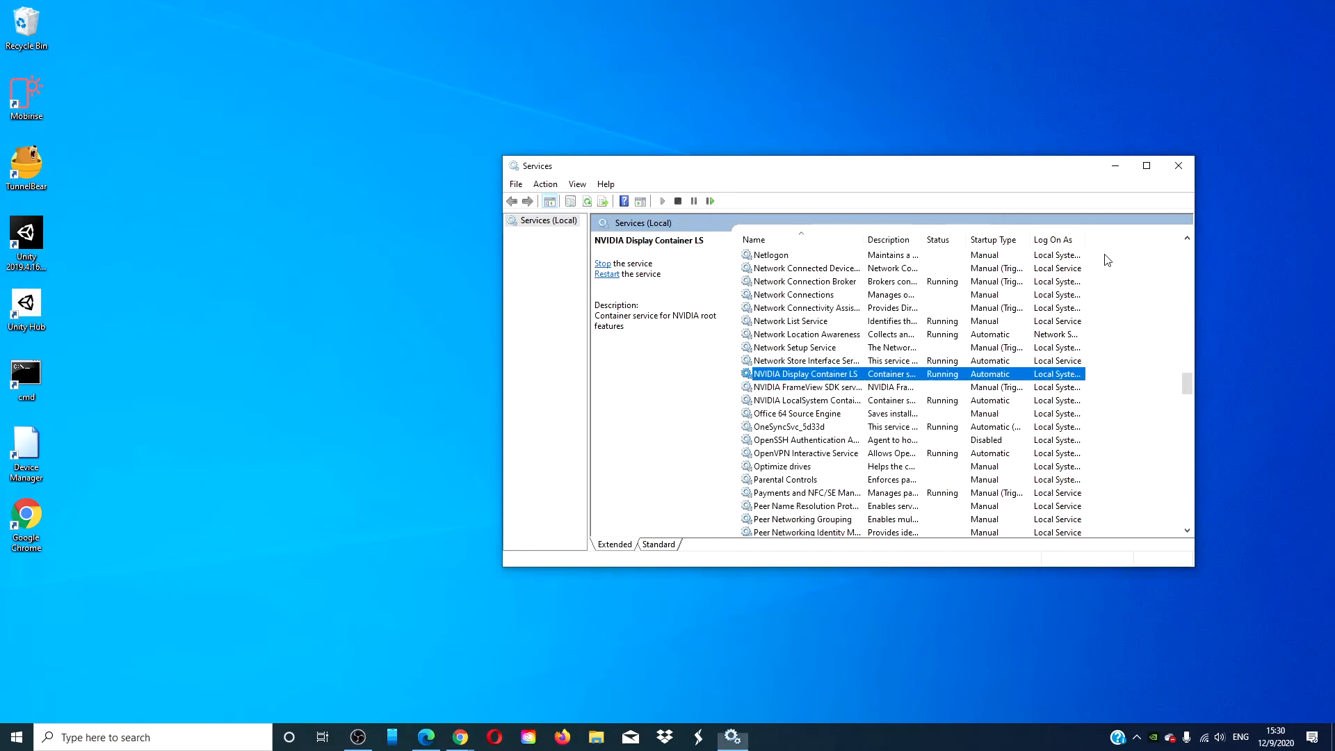
{"action": "left_click", "coordinate": [1178, 166]}
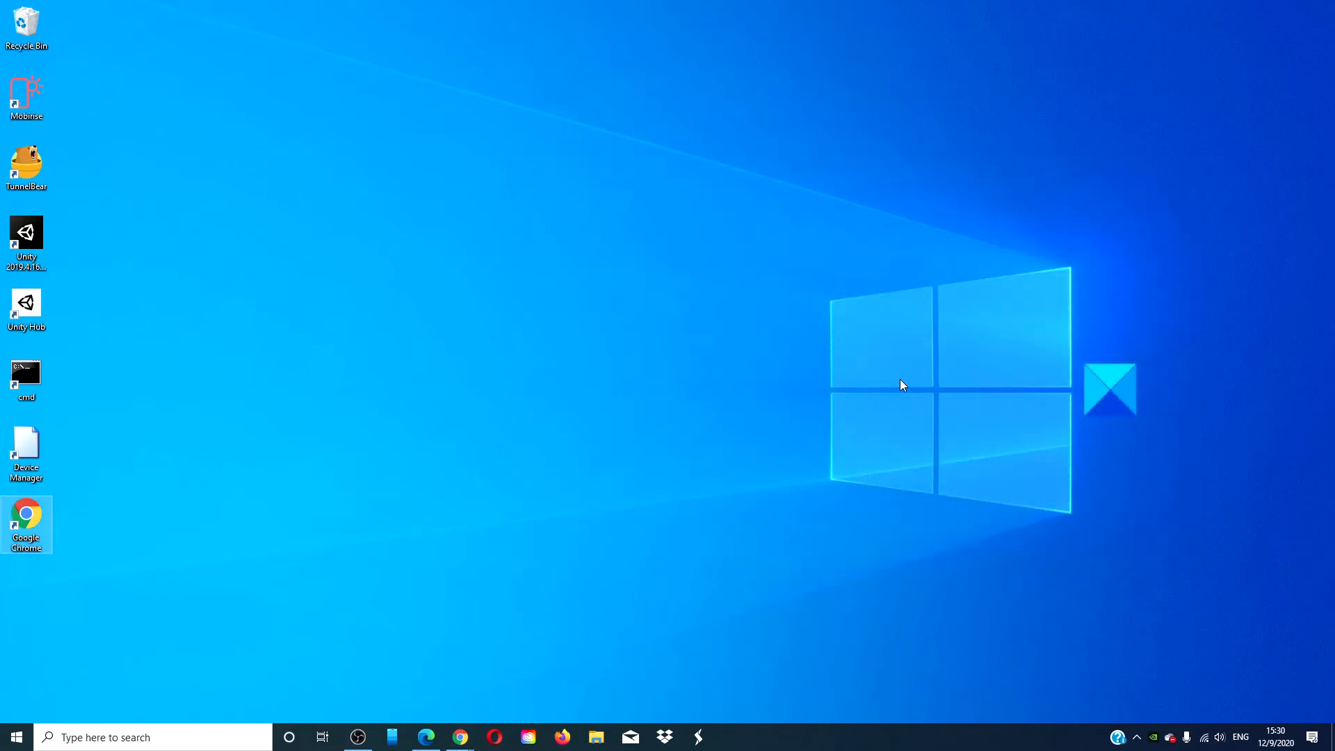
{"action": "mouse_move", "coordinate": [356, 558]}
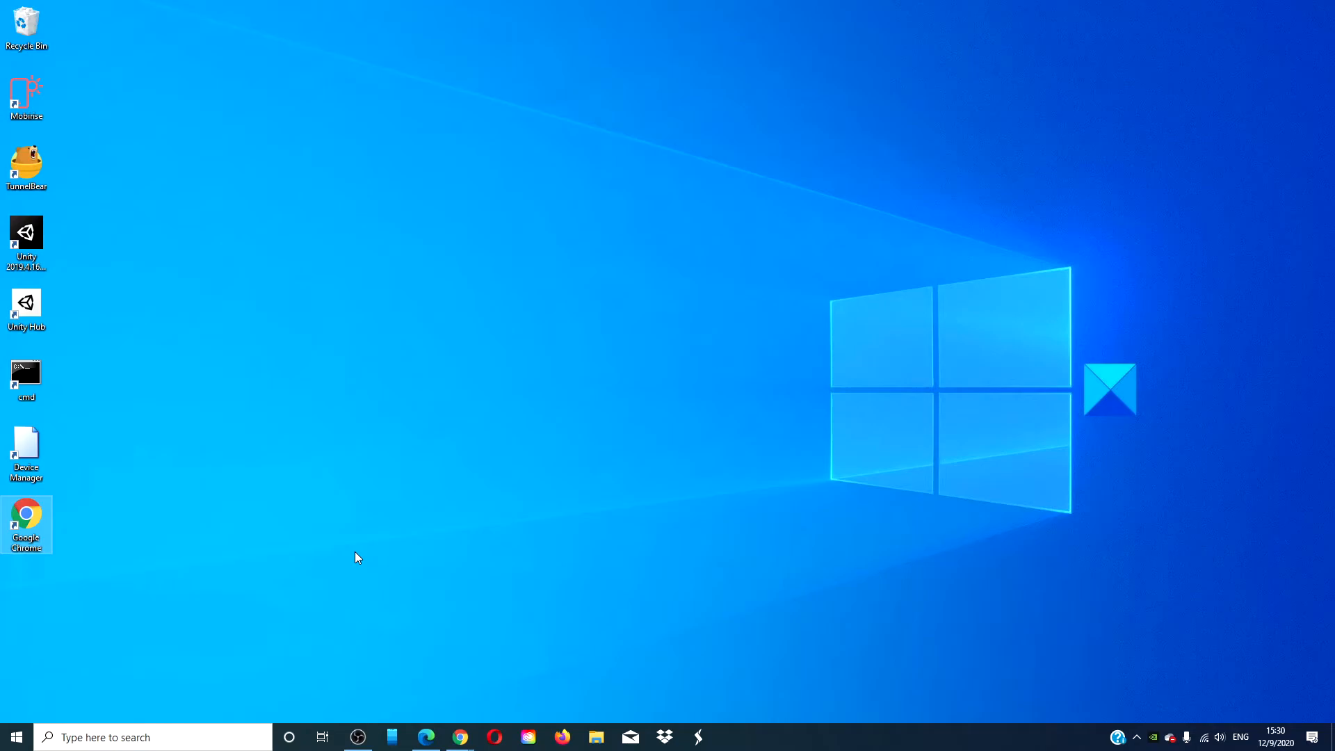
- Restore Edge from the taskbar to show the TheWindowsClub article again
{"action": "left_click", "coordinate": [425, 736]}
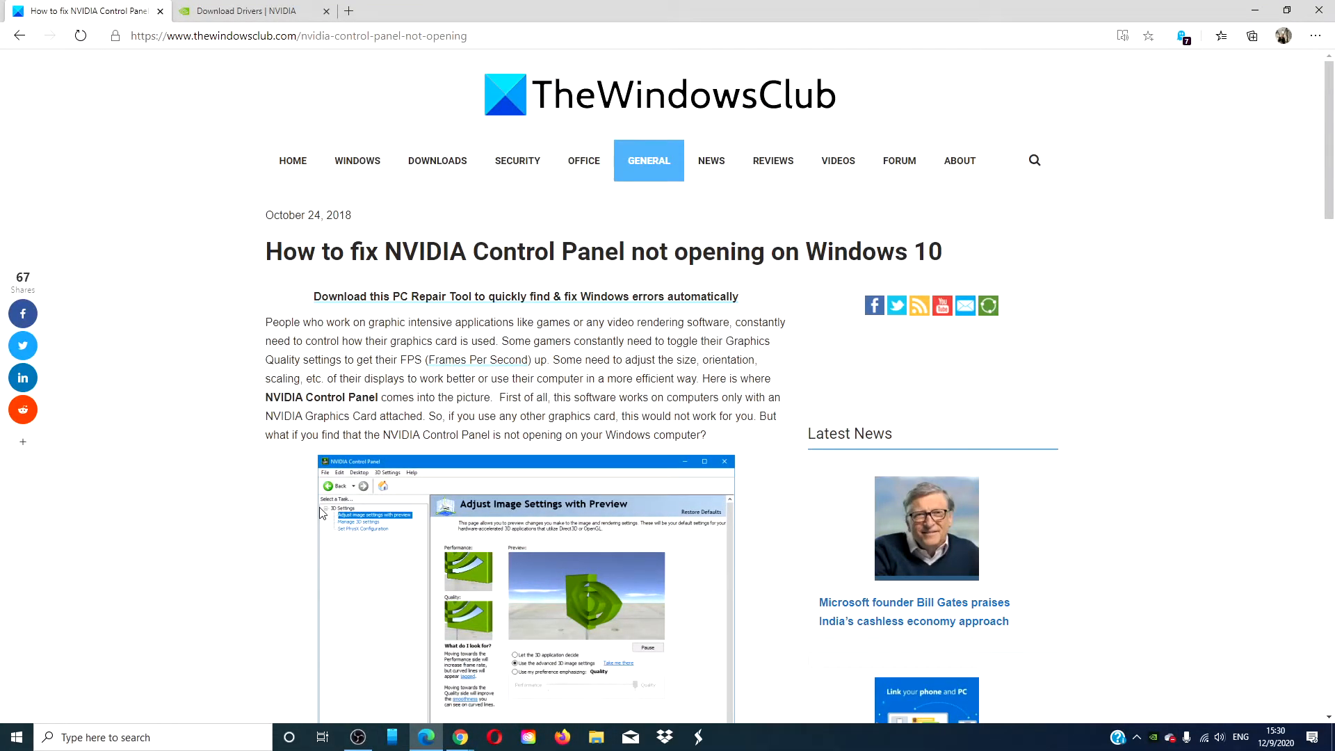